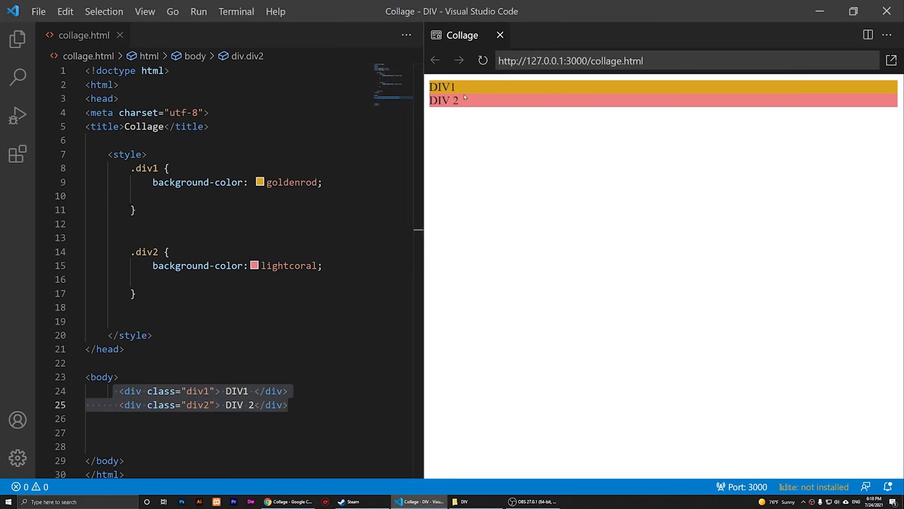
mouse_move(557, 118)
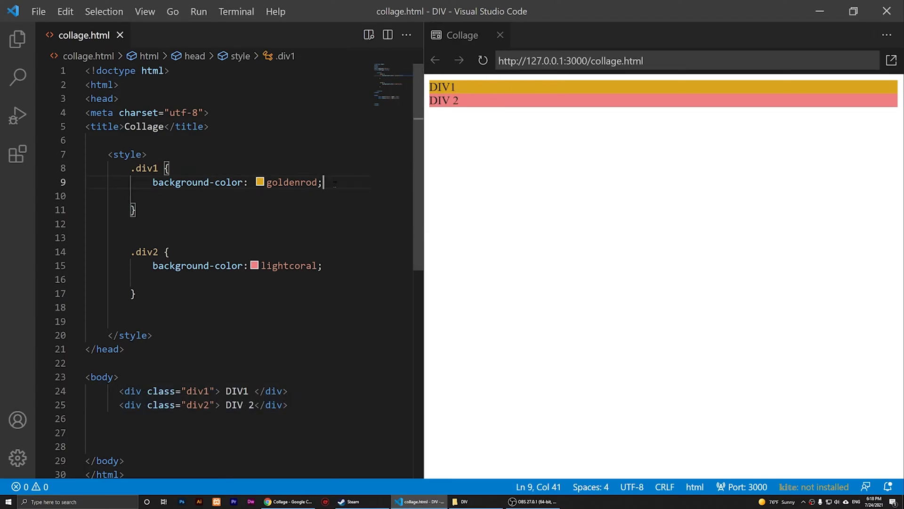
Step: Add 'width: 50%;' to both the .div1 and .div2 style rules
type("width:")
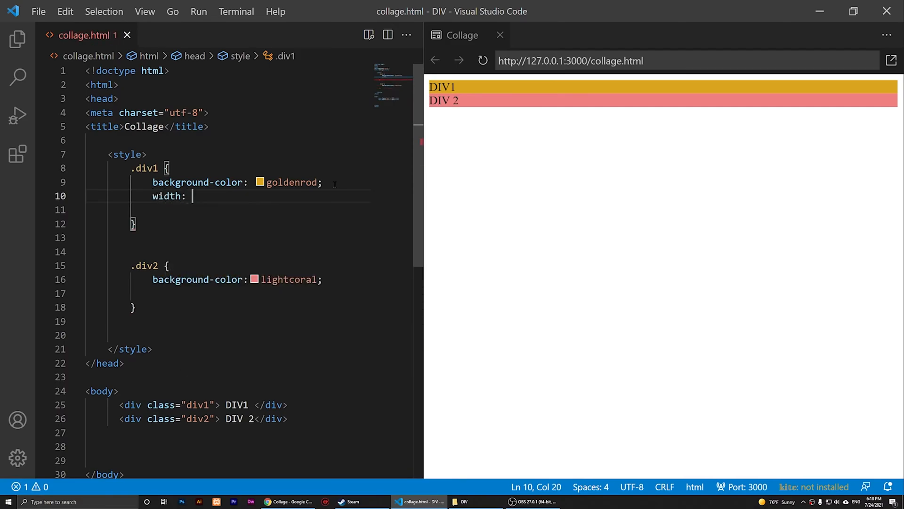
type("50%")
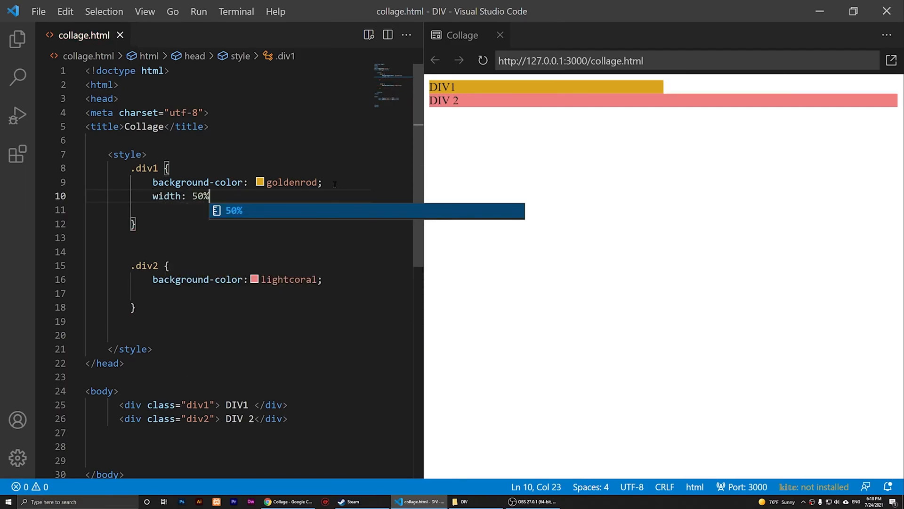
type(";")
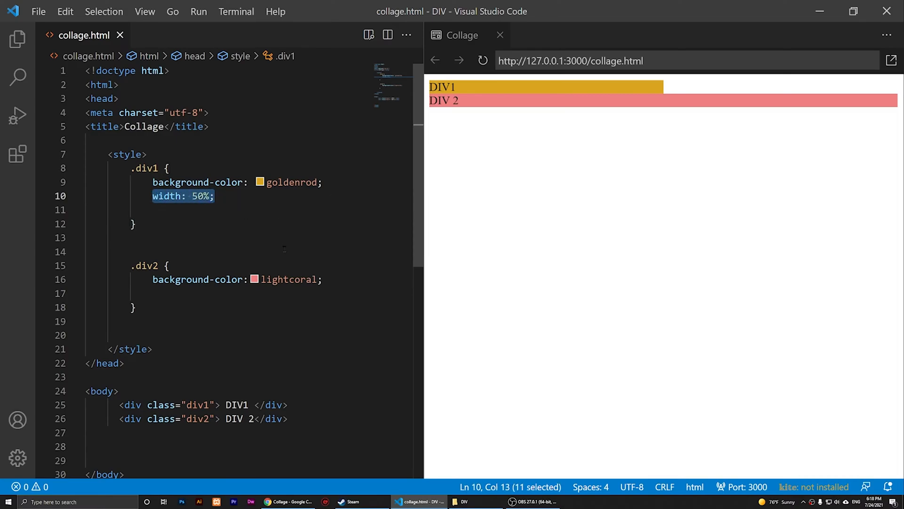
type("width: 50%;")
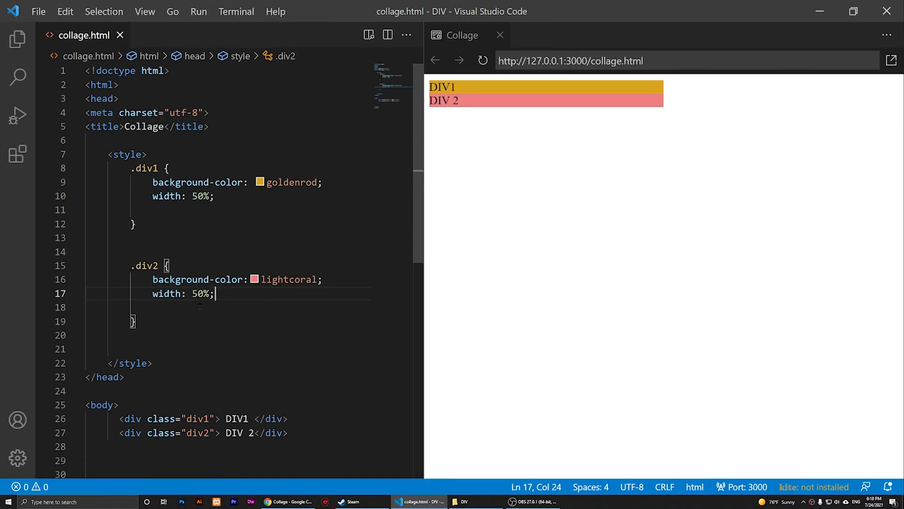
Step: Add 'float: right;' on a new line in the .div2 rule
key("enter")
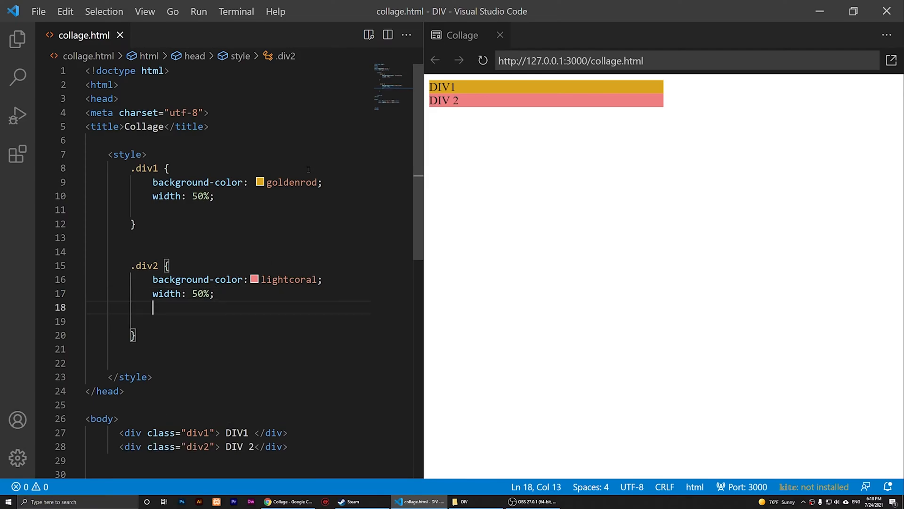
type("float:")
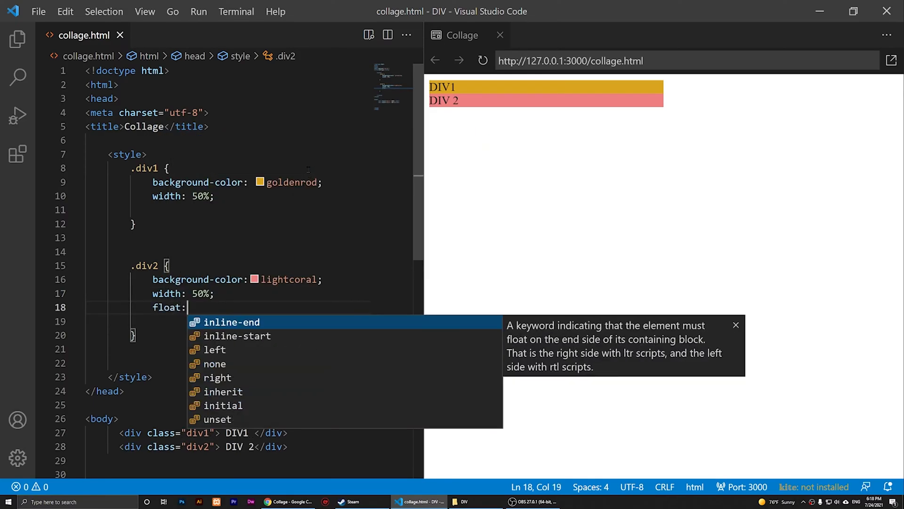
type("right")
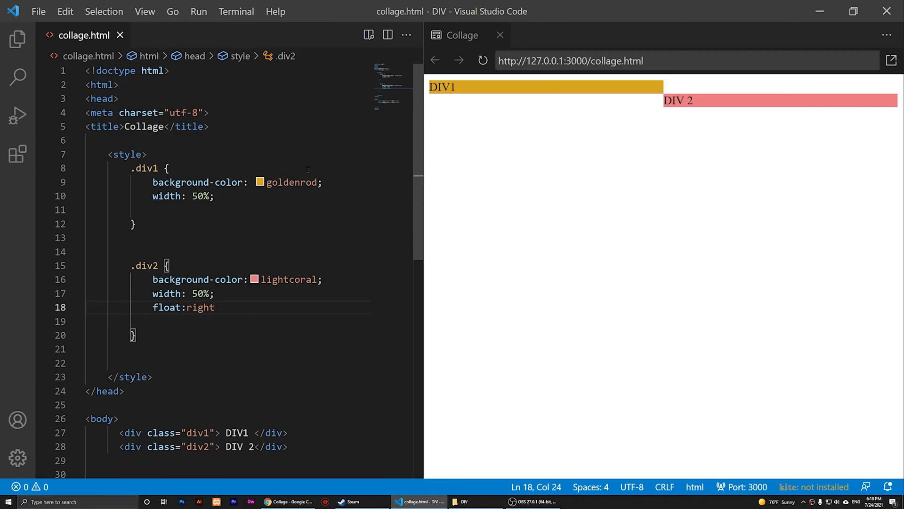
type(";")
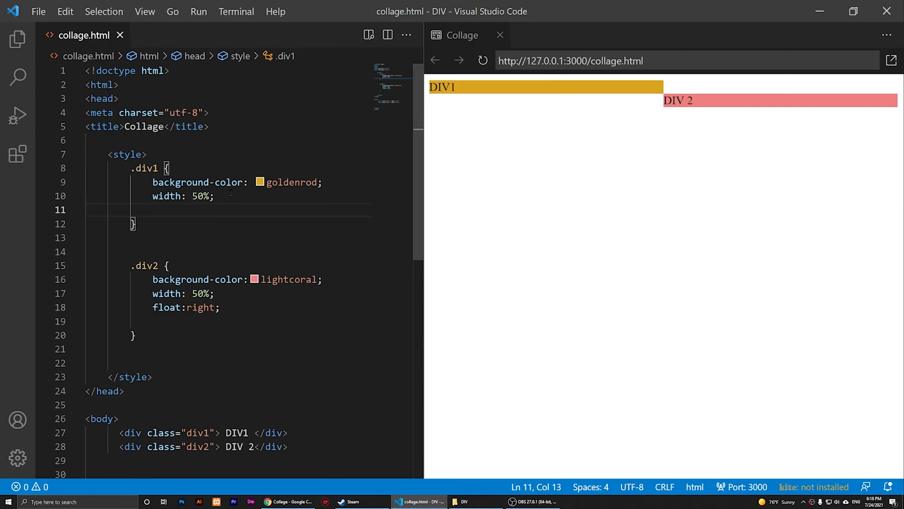
Step: Add 'float: left' to the .div1 rule via autocomplete
type("float:l")
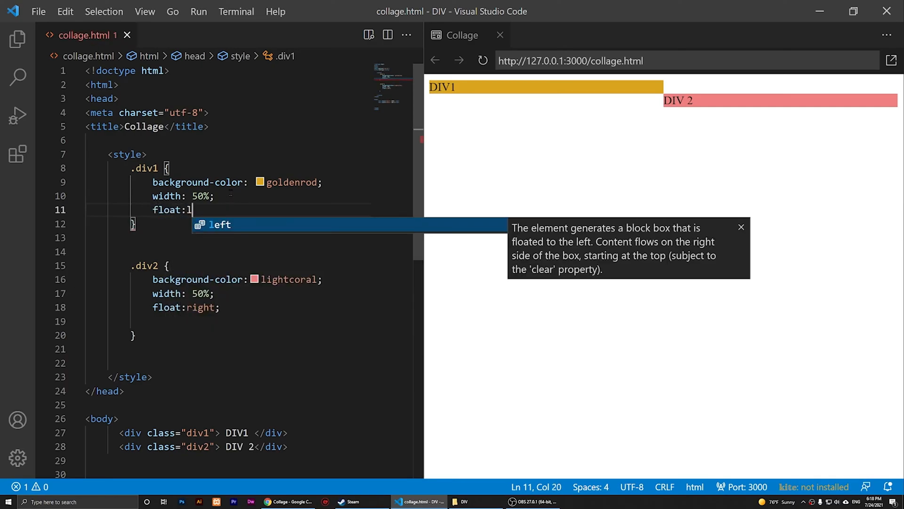
type("eft")
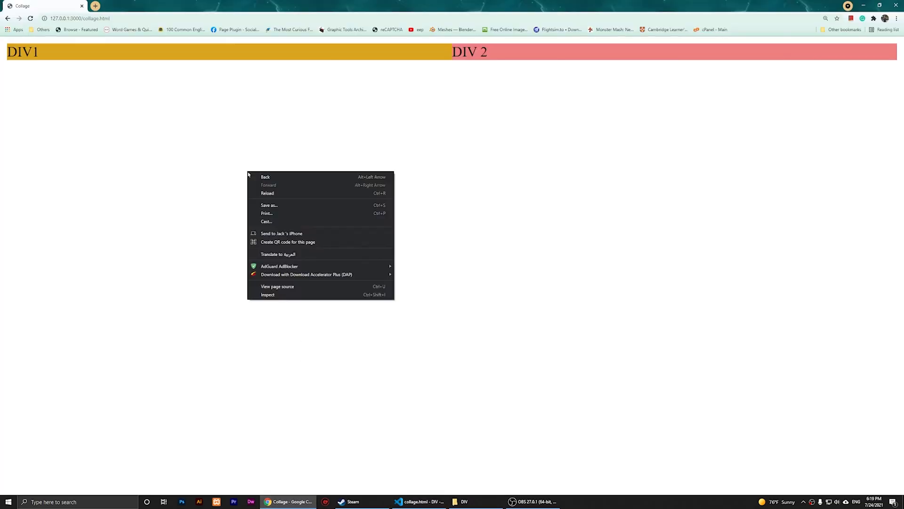
Step: Close Chrome's right-click menu to check the side-by-side layout in a smaller window
left_click(394, 80)
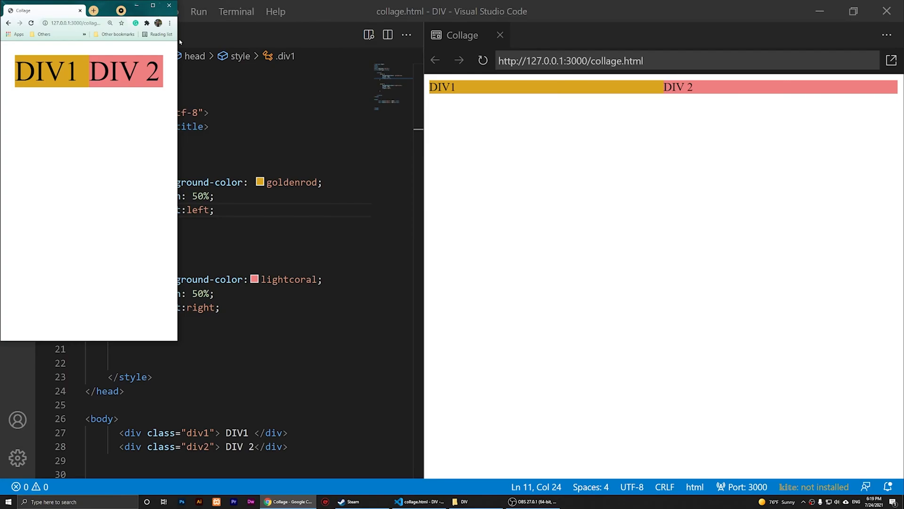
mouse_move(180, 41)
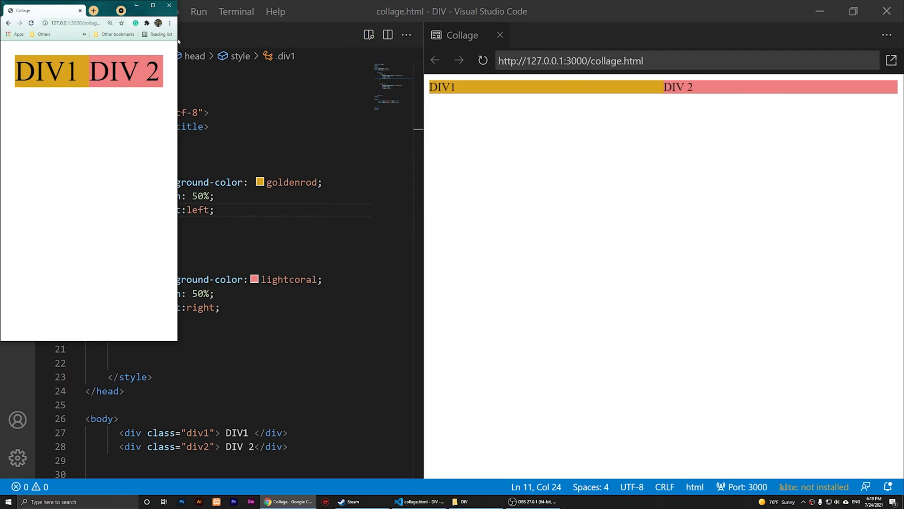